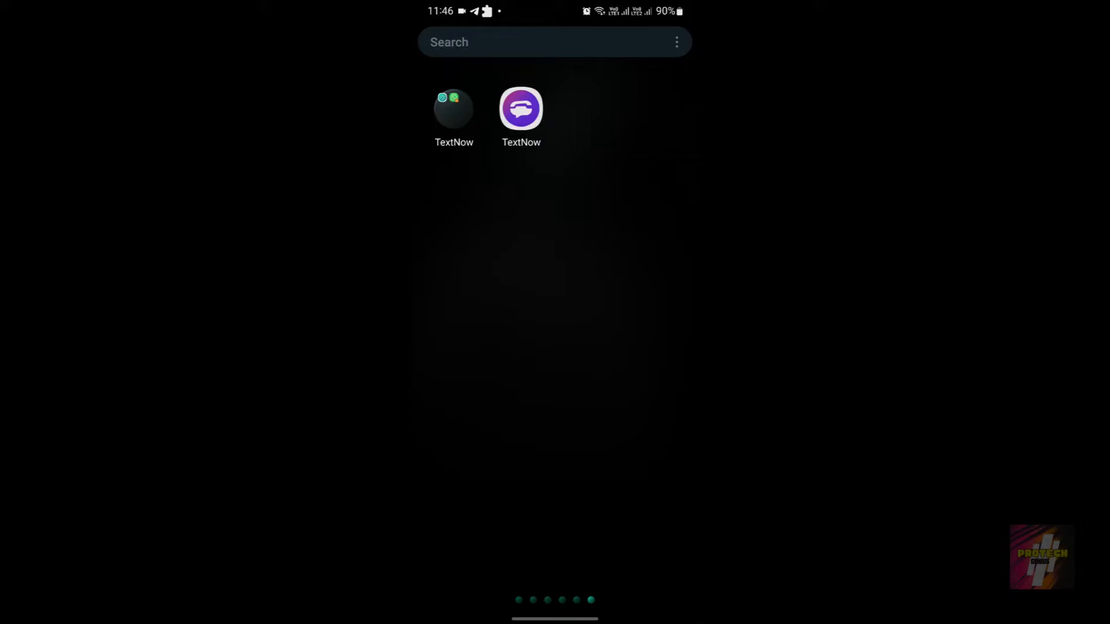
Launch TextNow from the app drawer search results to reach its welcome screen
click(521, 108)
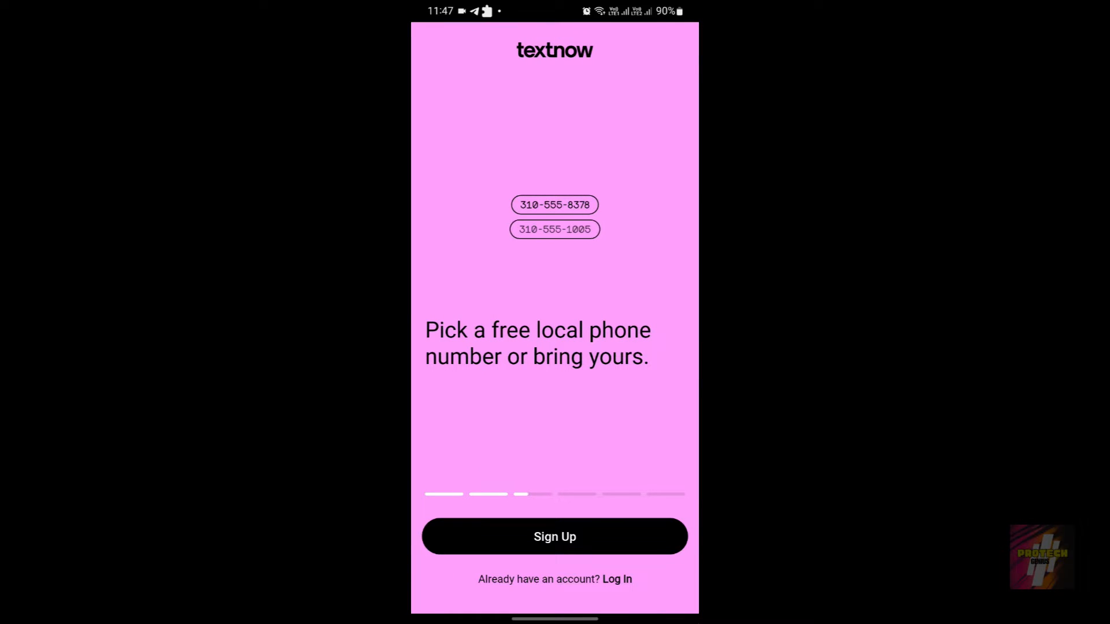
click(554, 229)
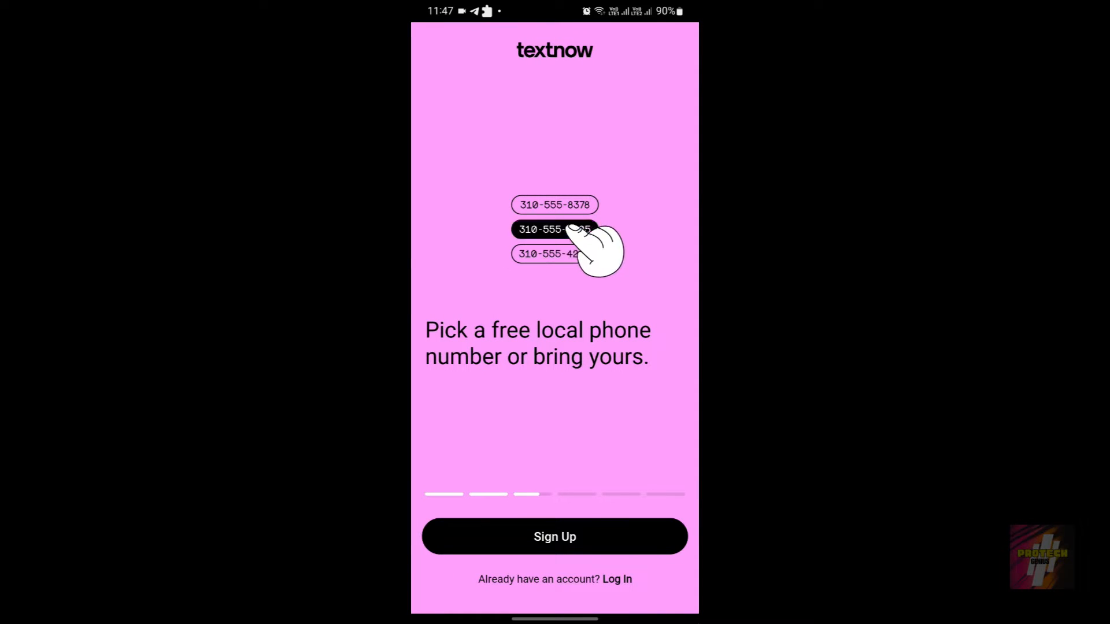
click(554, 229)
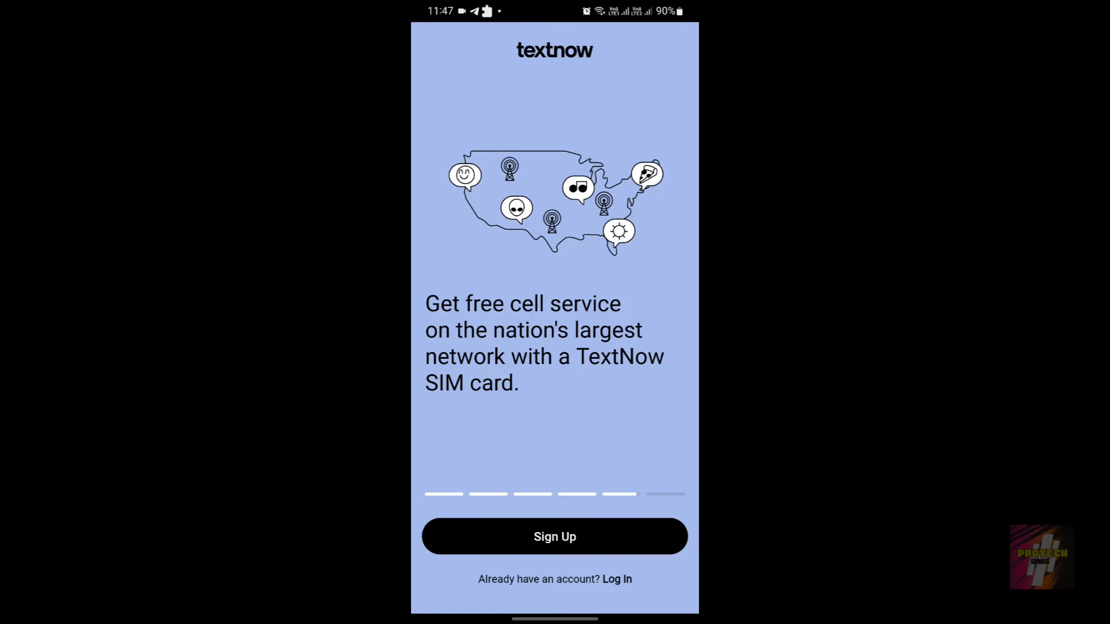
scroll(left, 3)
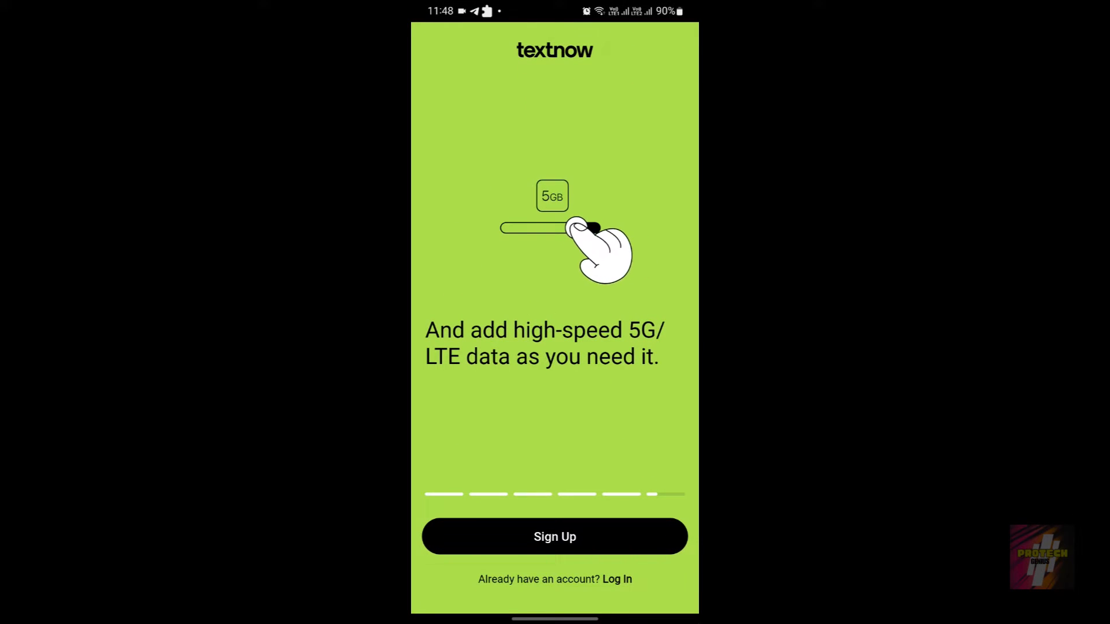
drag(591, 228, 555, 228)
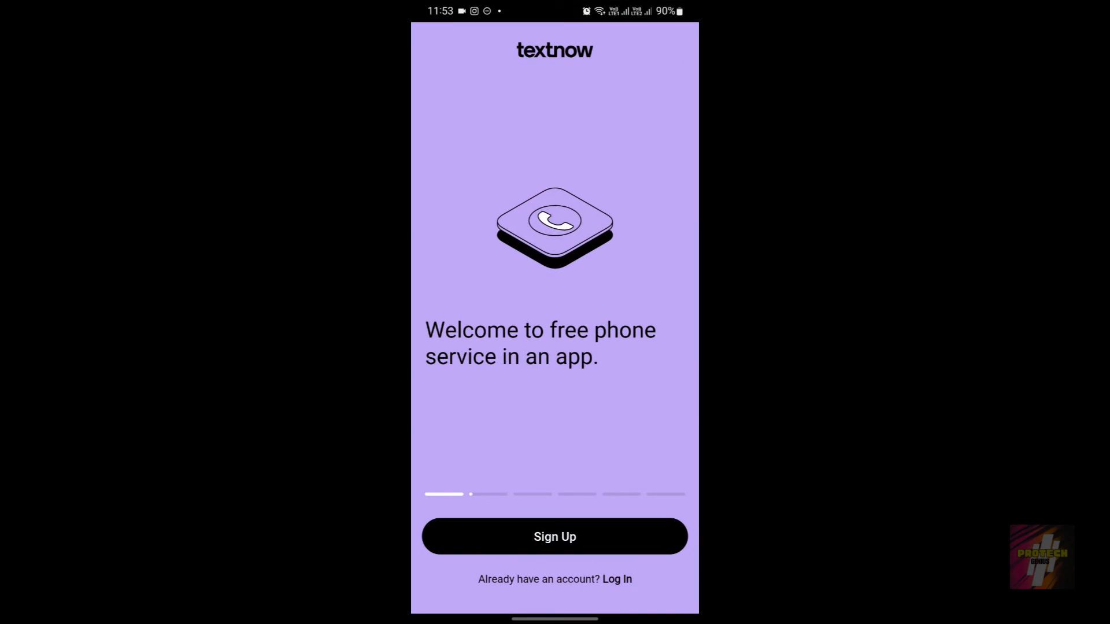
click(615, 579)
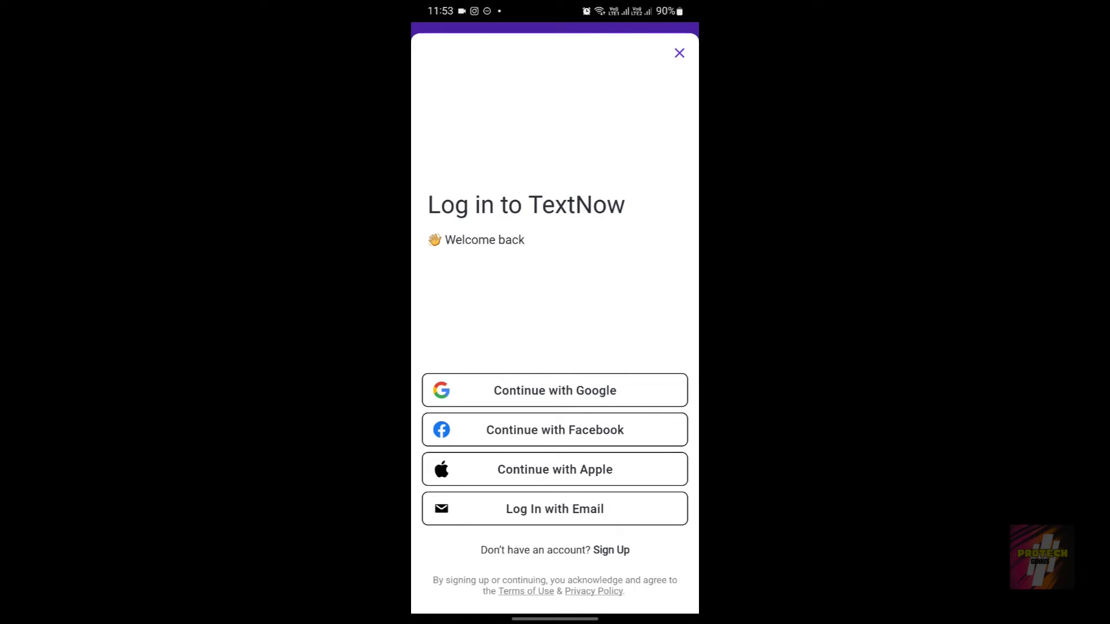
Open TextNow's Terms of Use link from the login screen
click(555, 390)
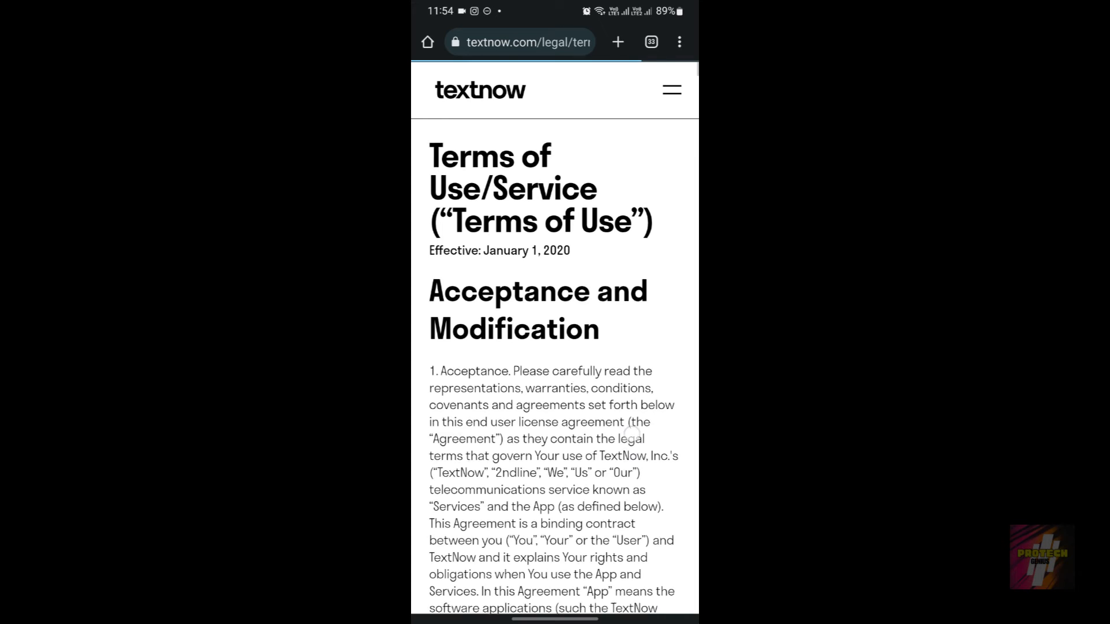
Scroll the Terms of Use down to sections 39–40, Term and Termination
scroll(down, 3)
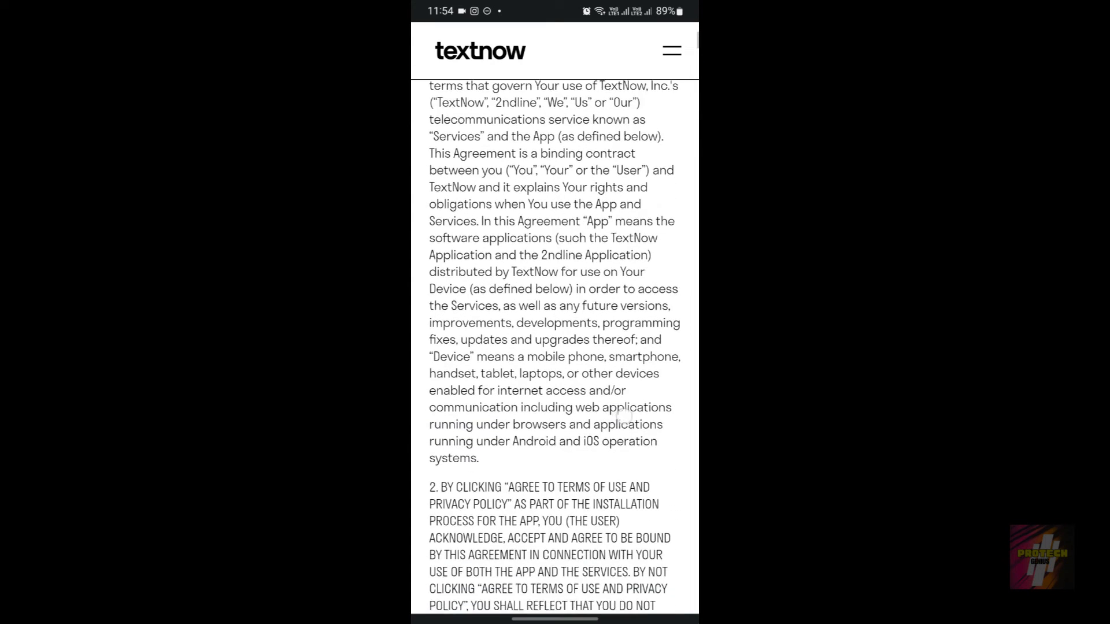
scroll(down, 3)
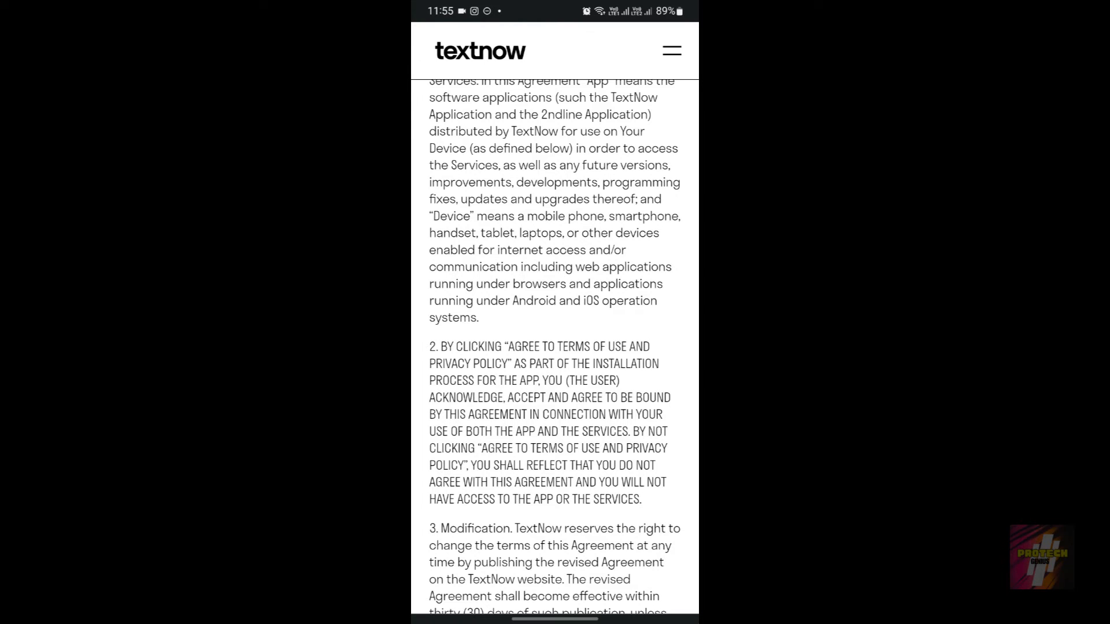
scroll(down, 3)
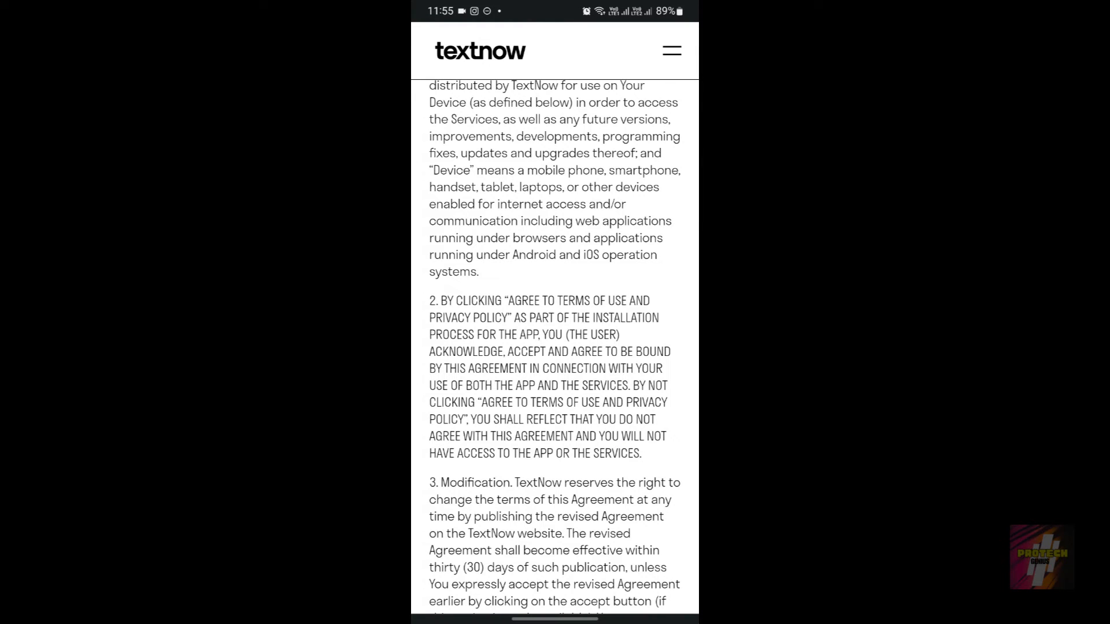
scroll(down, 3)
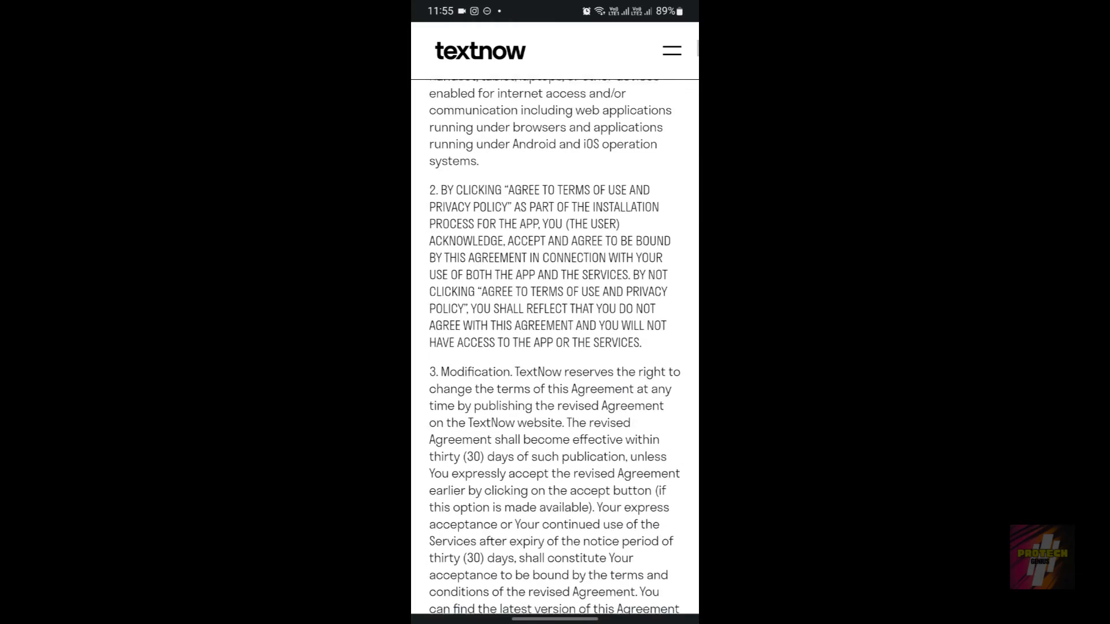
scroll(down, 3)
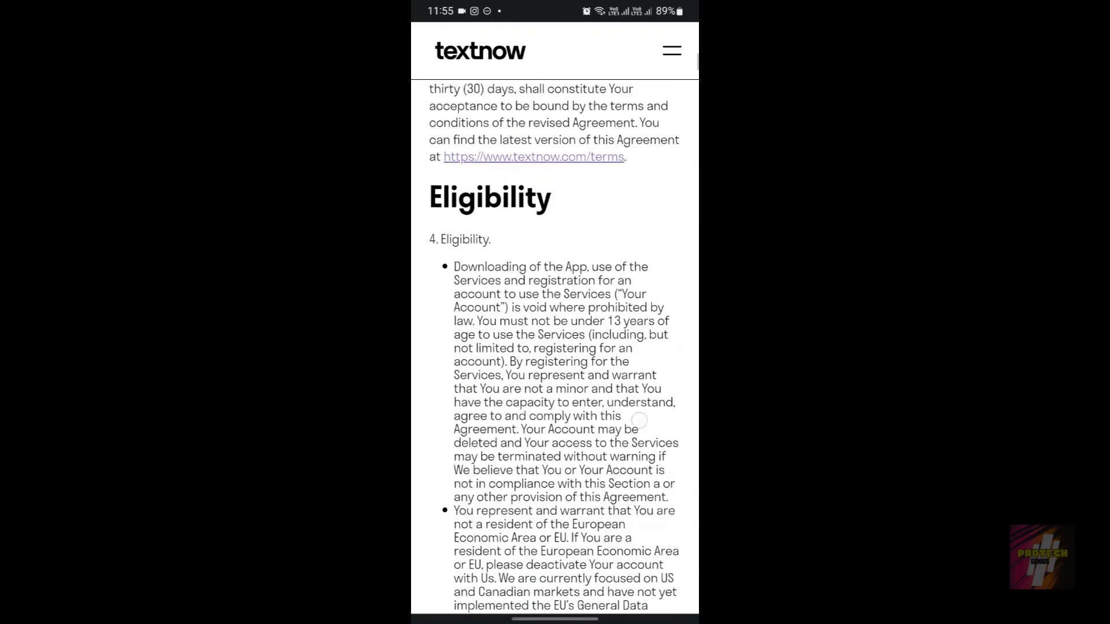
scroll(down, 3)
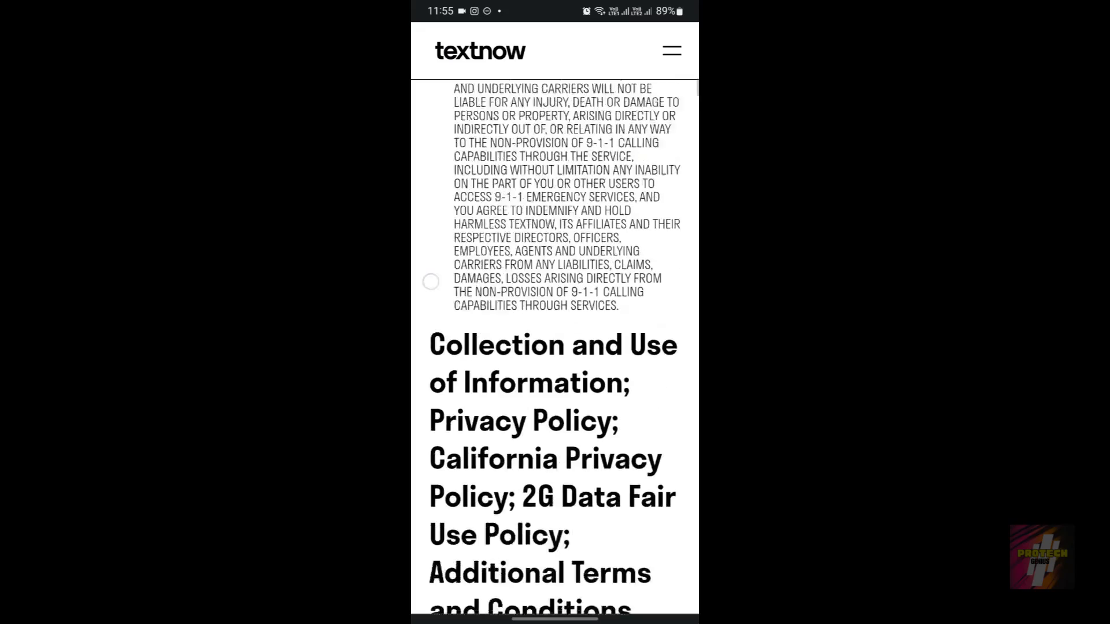
scroll(down, 3)
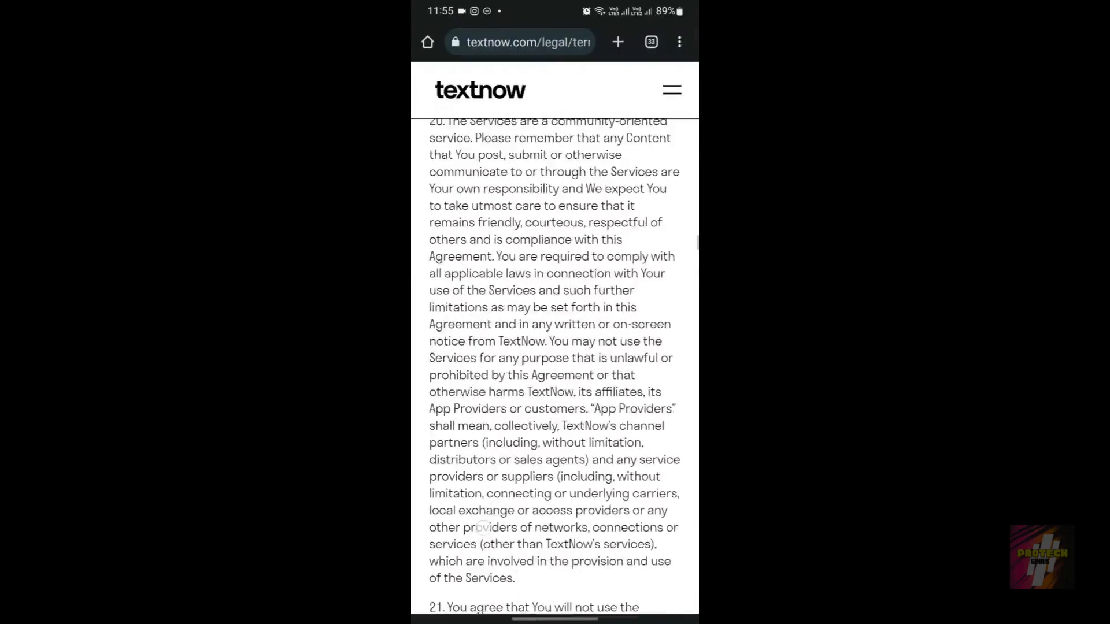
scroll(down, 3)
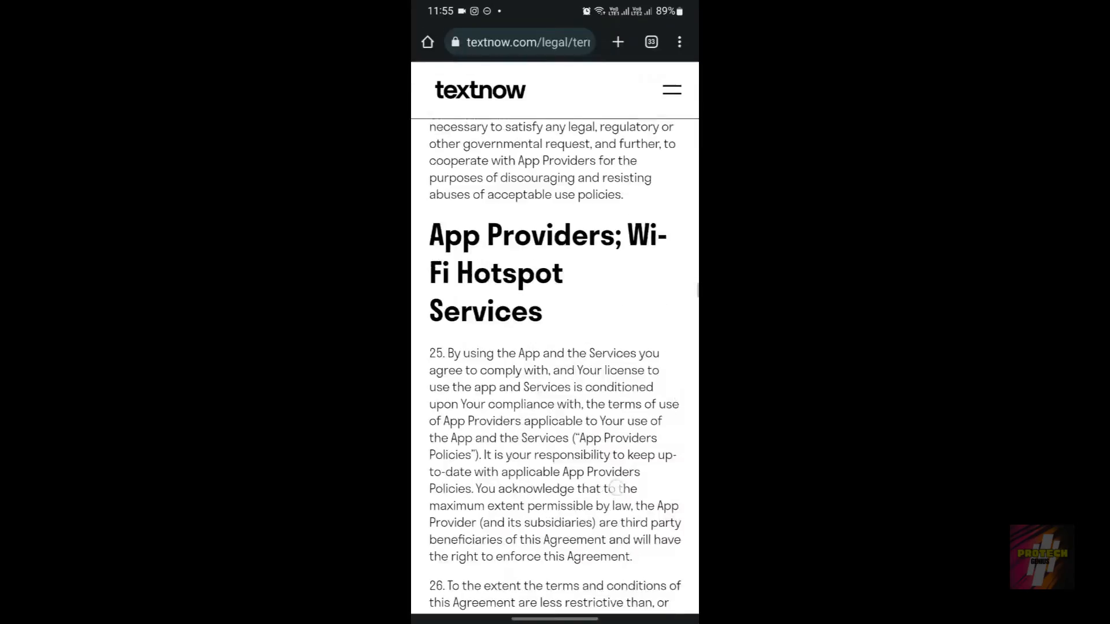
scroll(down, 3)
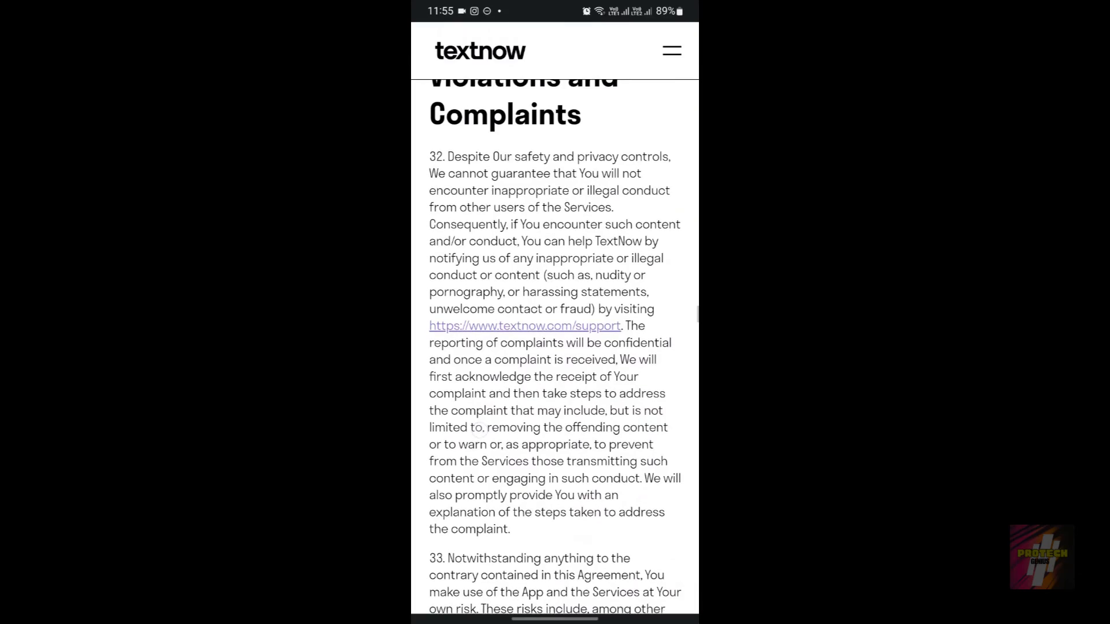
scroll(down, 3)
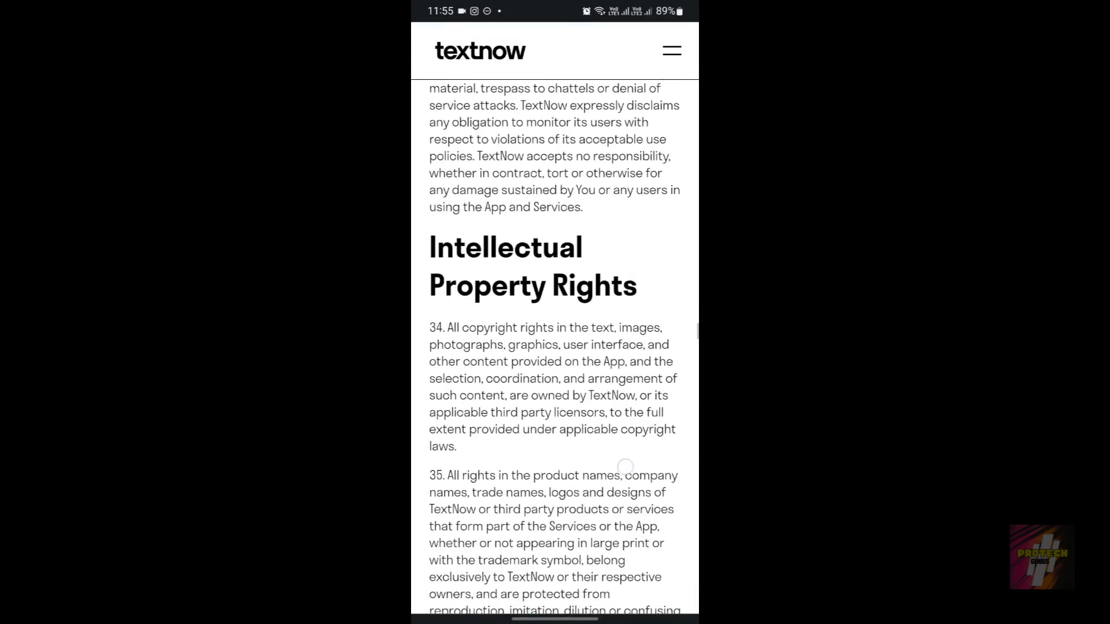
scroll(down, 3)
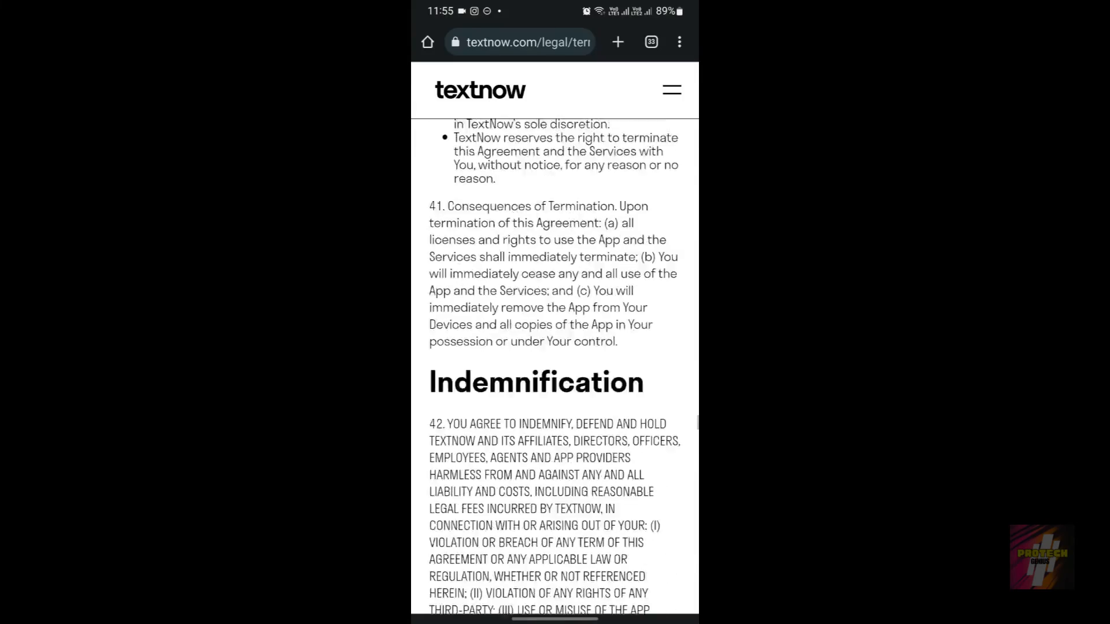
scroll(up, 3)
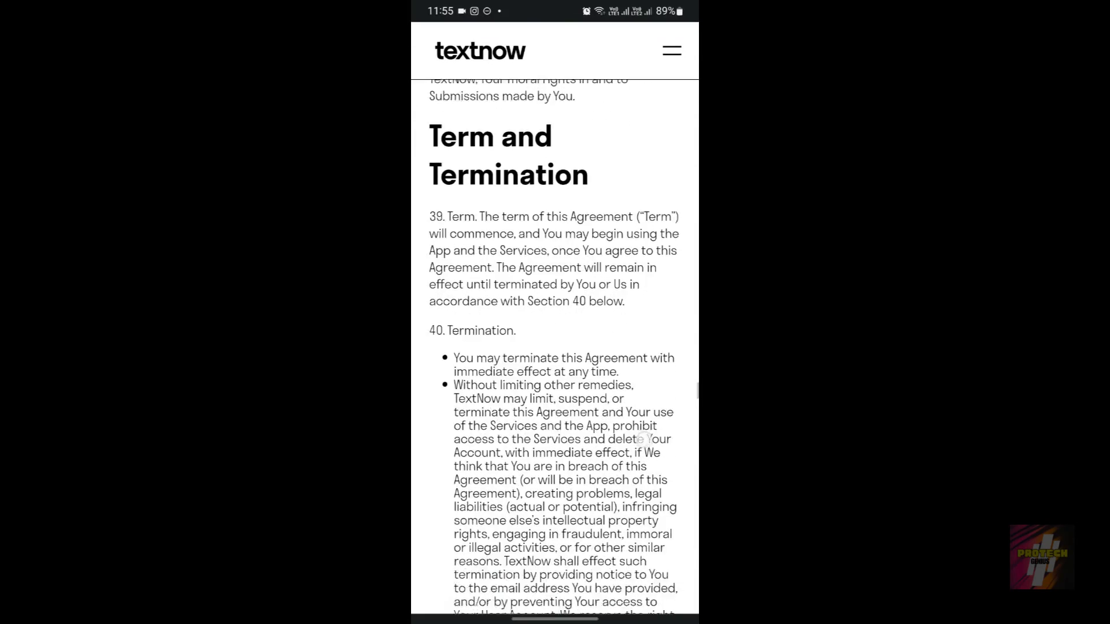
scroll(down, 3)
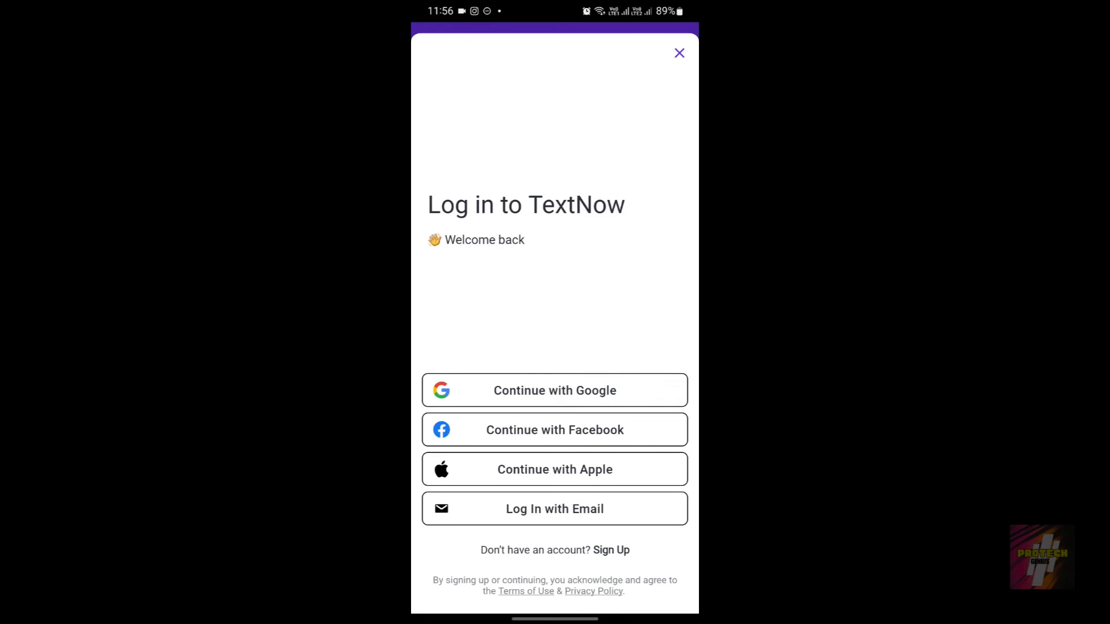
Close the Log in to TextNow screen and return to the two-TextNow folder
click(678, 52)
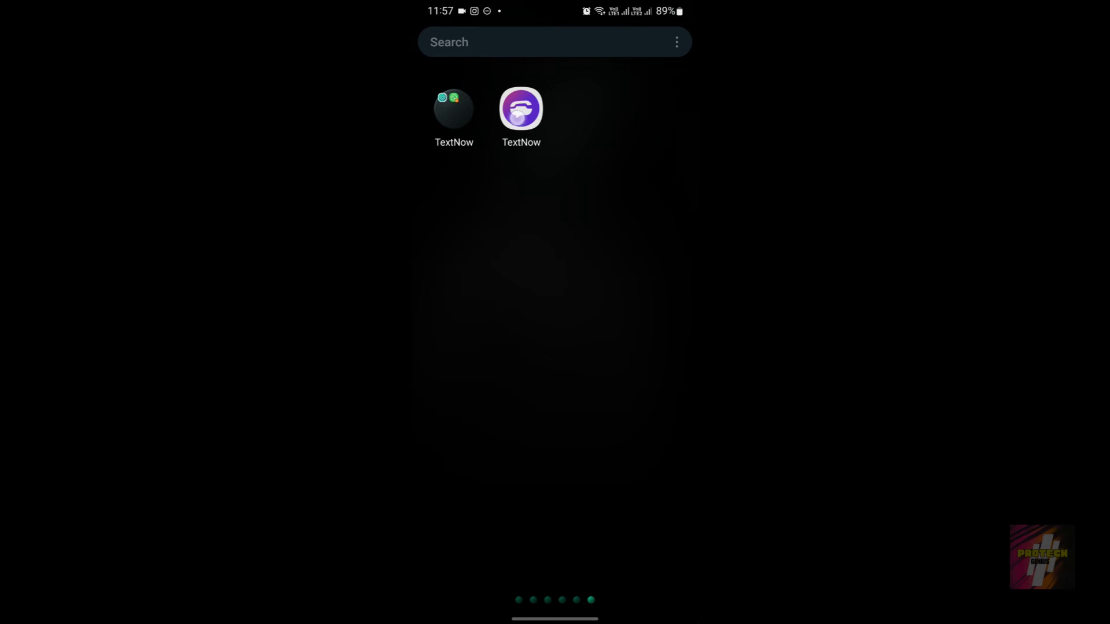
Clear TextNow's data and cache from App info > Storage, then return home
click(520, 109)
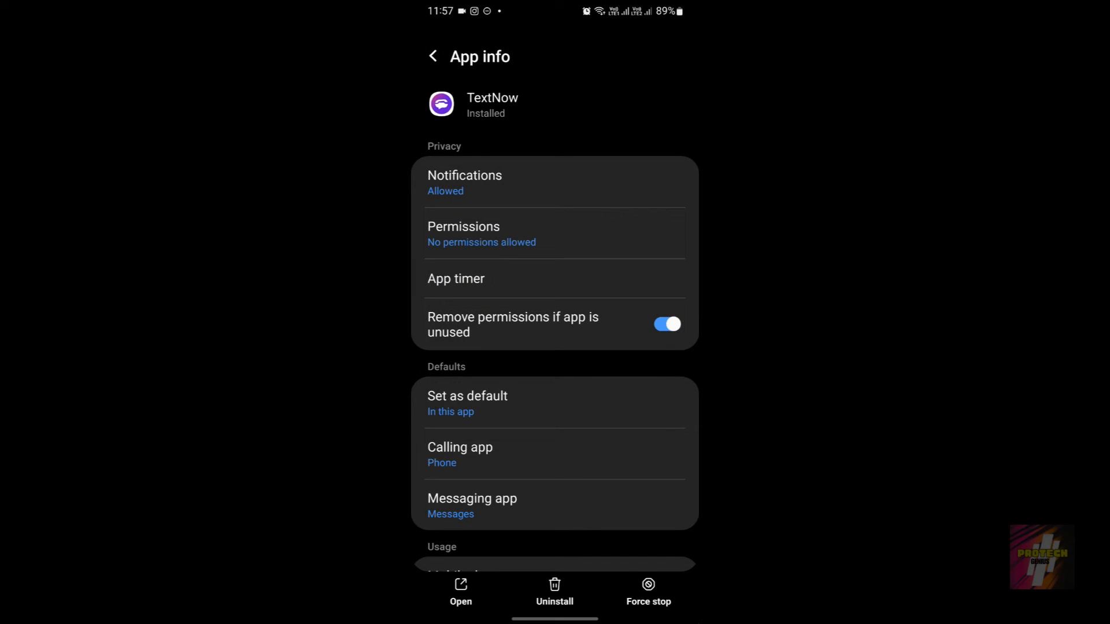
scroll(down, 3)
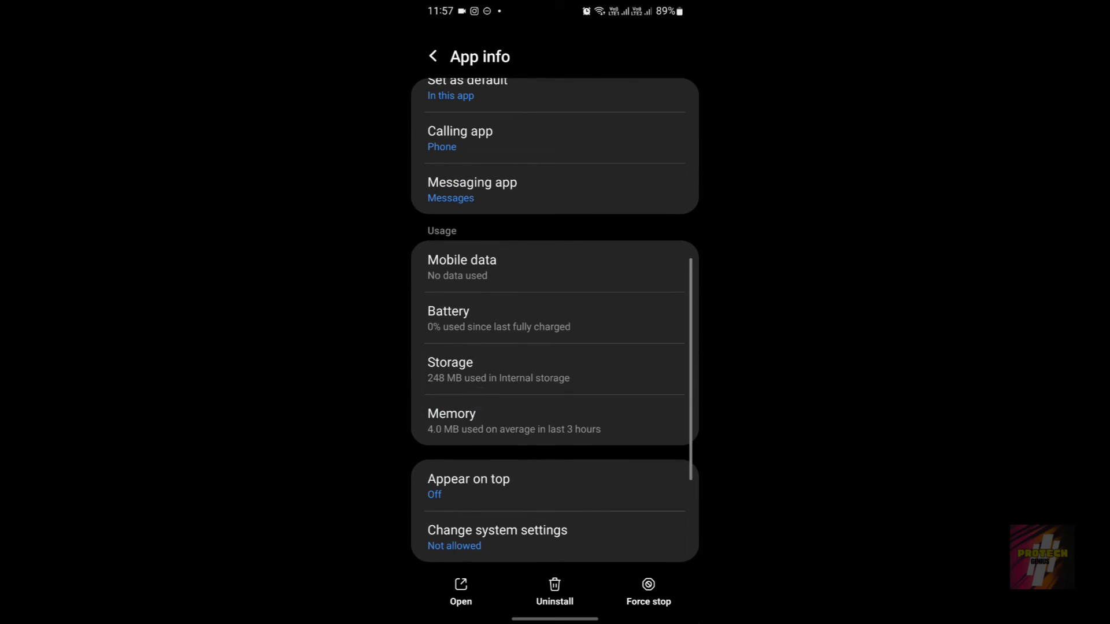
click(450, 368)
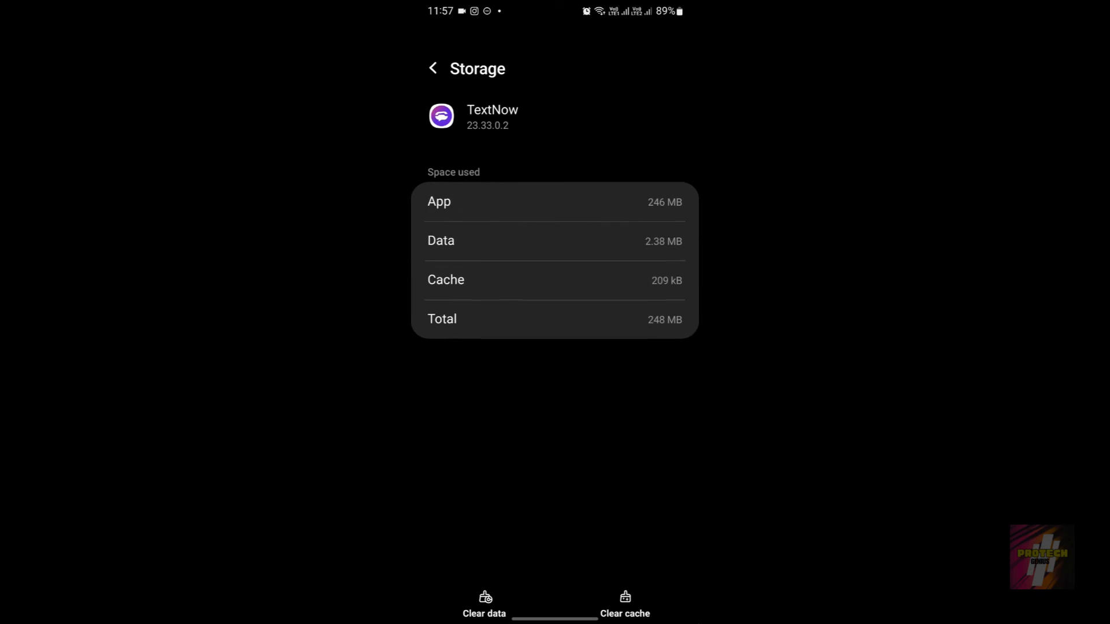
click(484, 601)
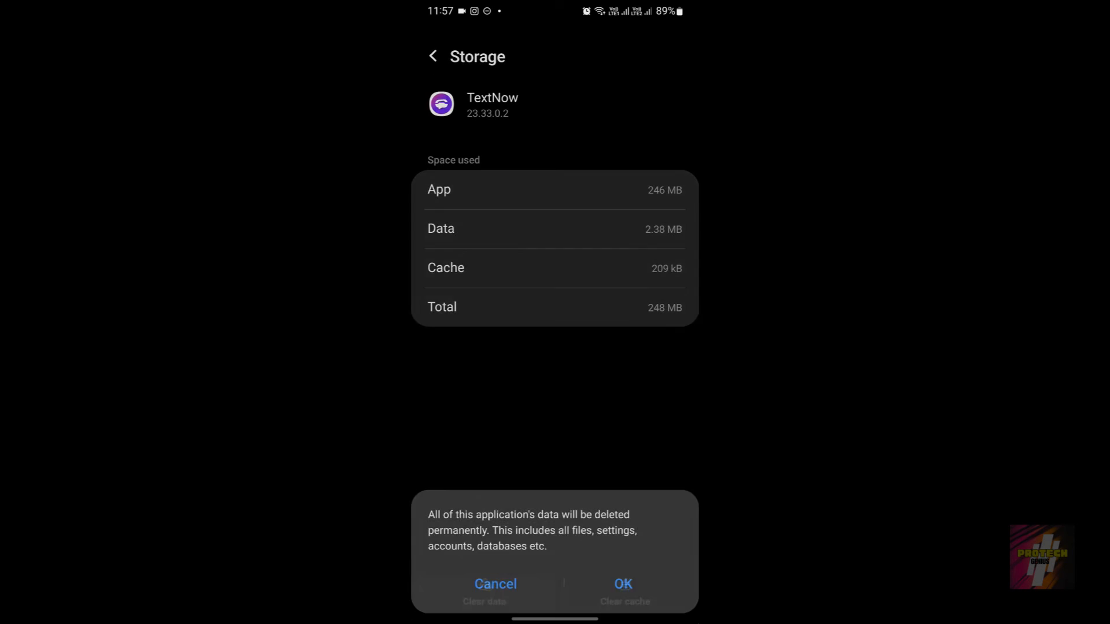
click(622, 584)
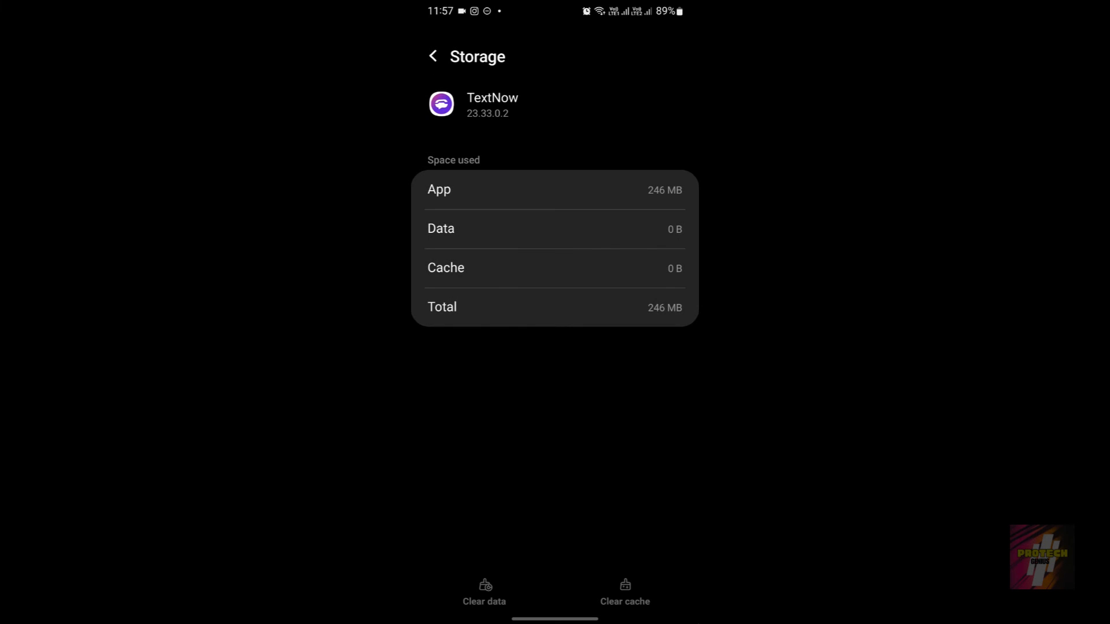
click(562, 595)
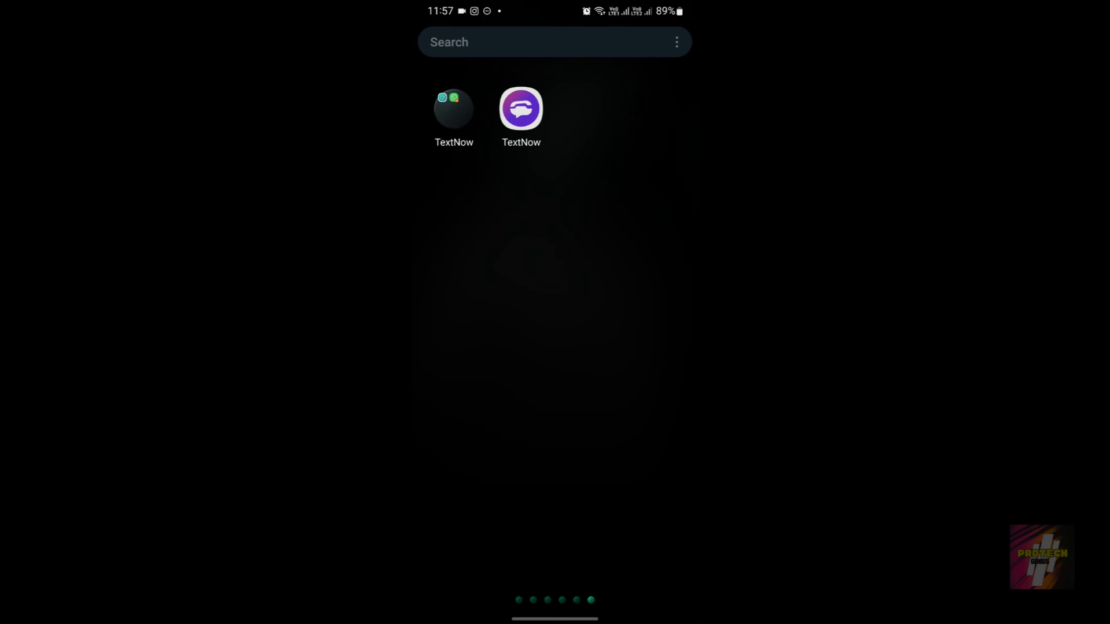
Open the Proton VPN app to its Countries list of free locations
click(520, 109)
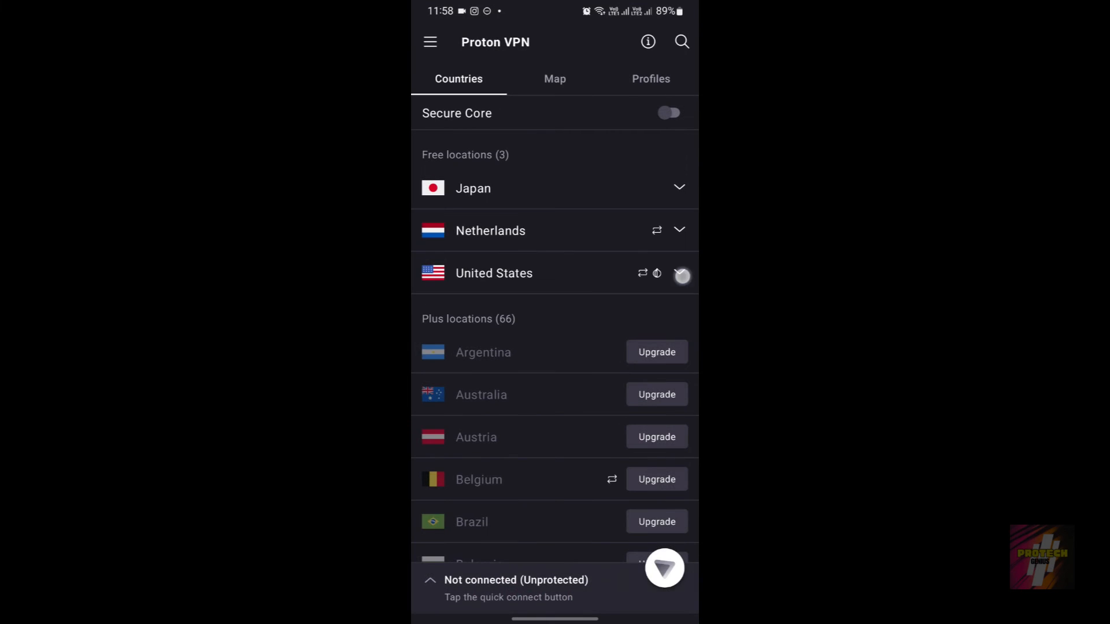
Expand United States free servers and try connecting to US-FREE#307028
click(680, 275)
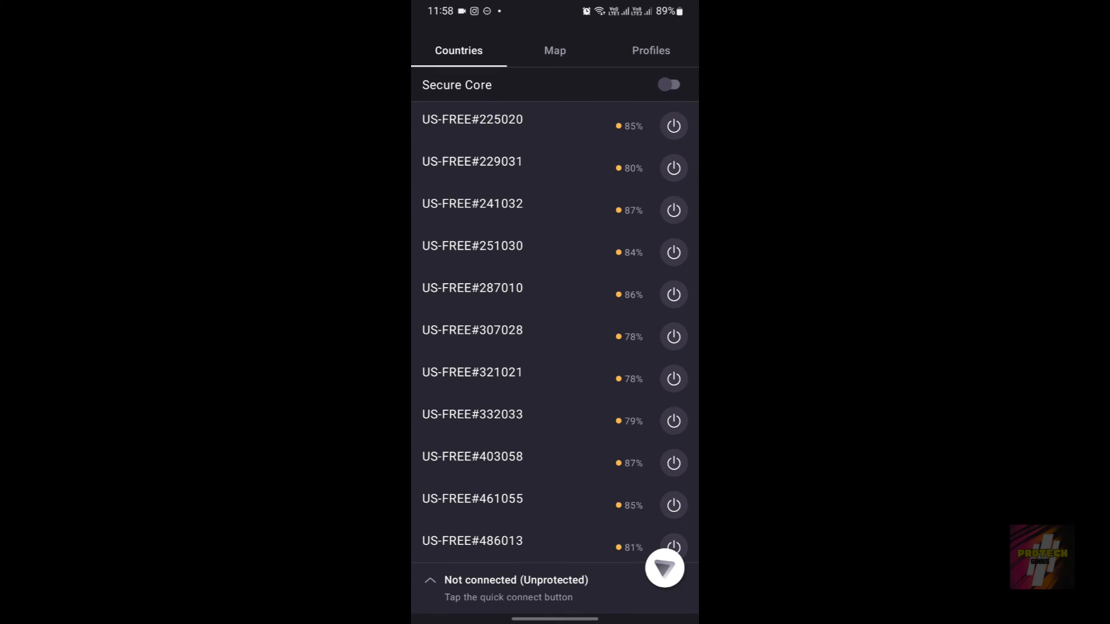
click(672, 337)
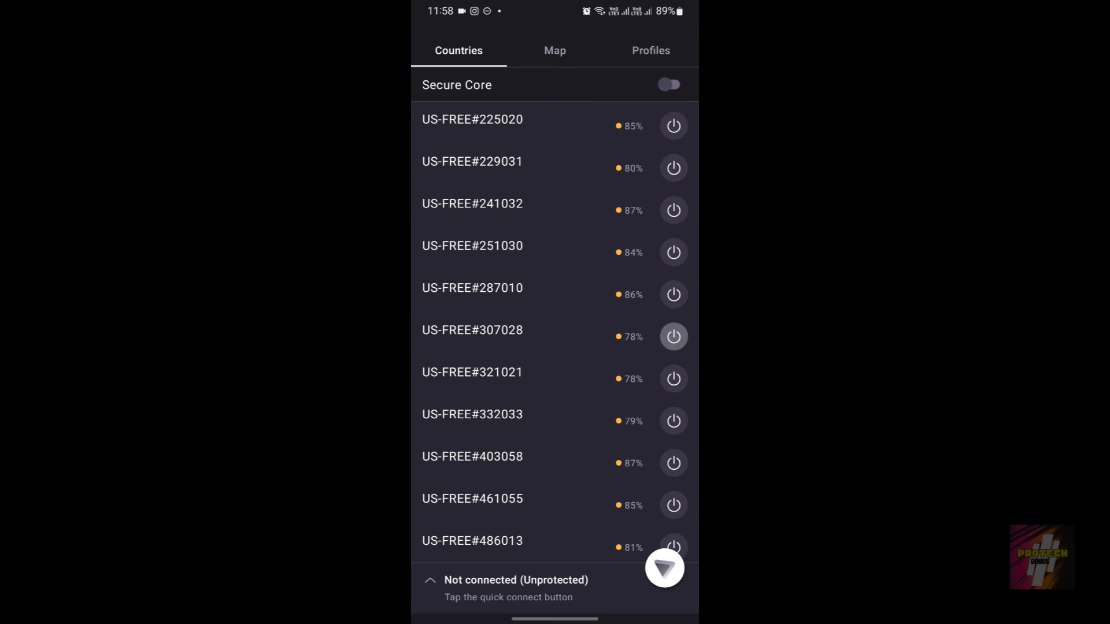